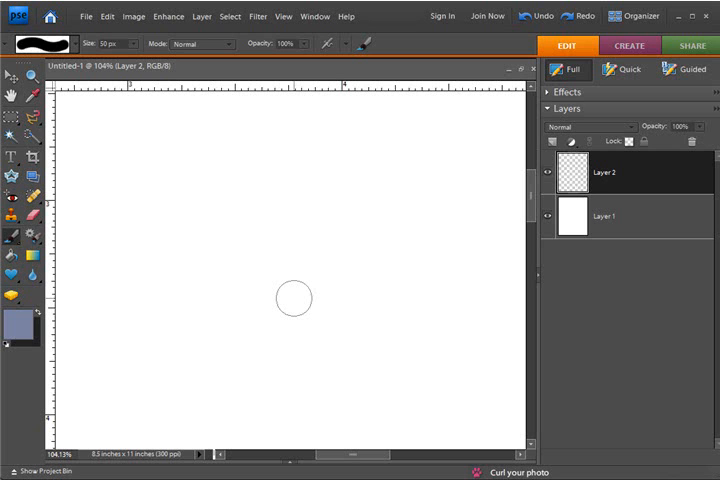
# Step: Choose the Hard Round brush preset for a large round brush tip
pyautogui.write('200')
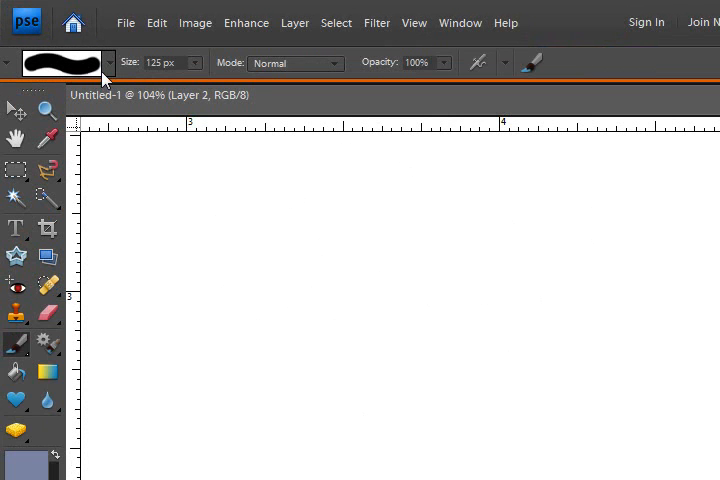
pyautogui.click(108, 64)
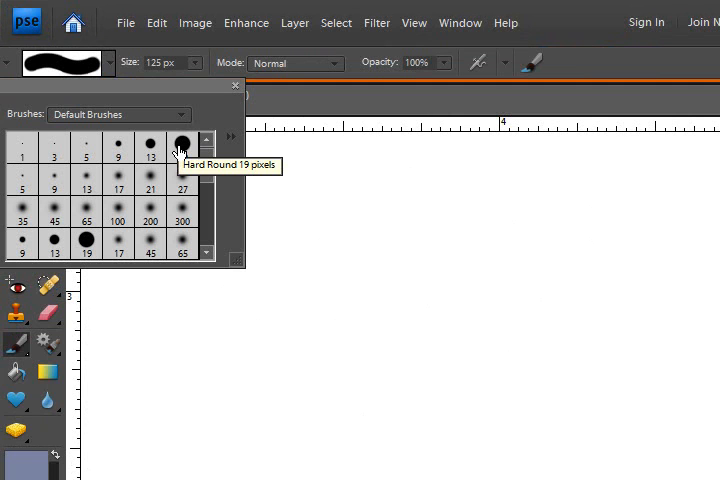
pyautogui.click(180, 146)
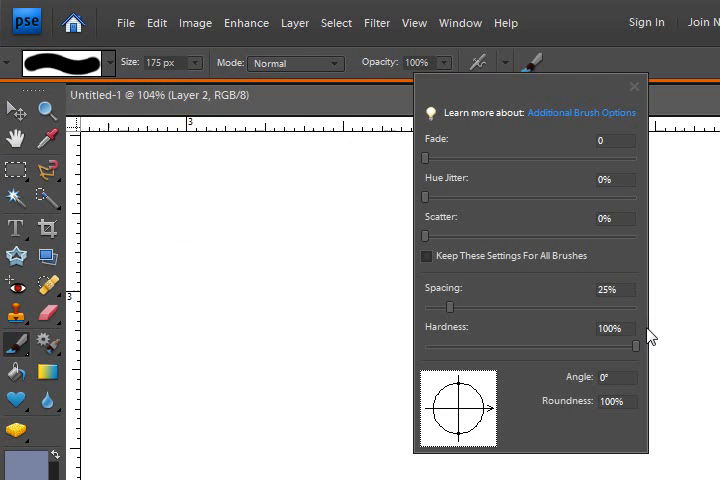
pyautogui.moveTo(640, 342)
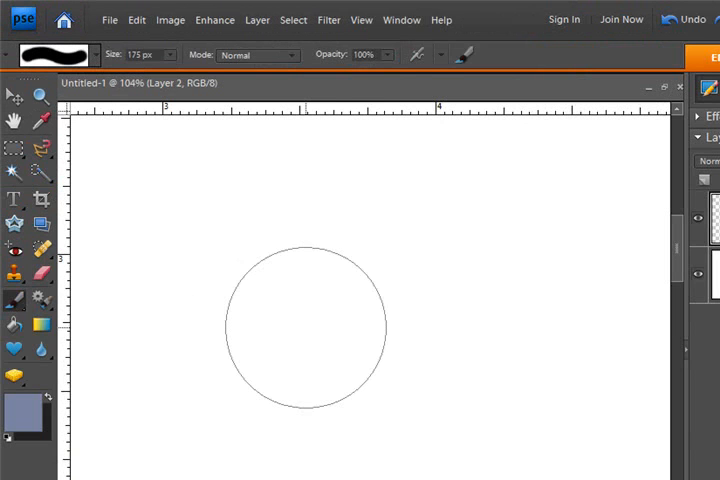
# Step: Lower the brush hardness to 75% in Additional Brush Options
pyautogui.click(460, 56)
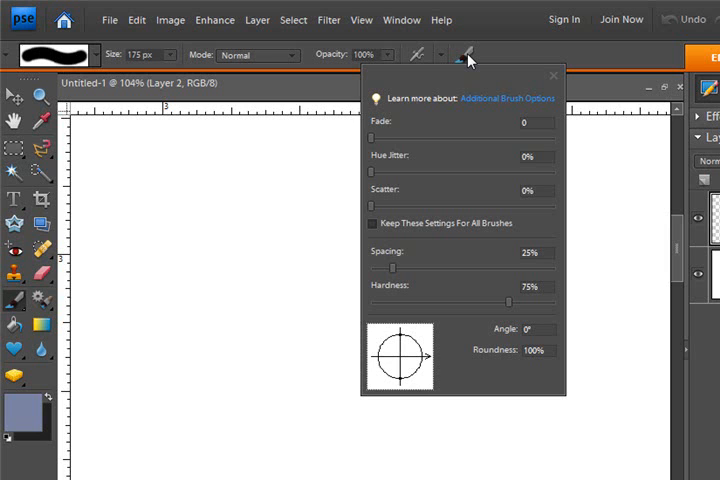
pyautogui.moveTo(488, 32)
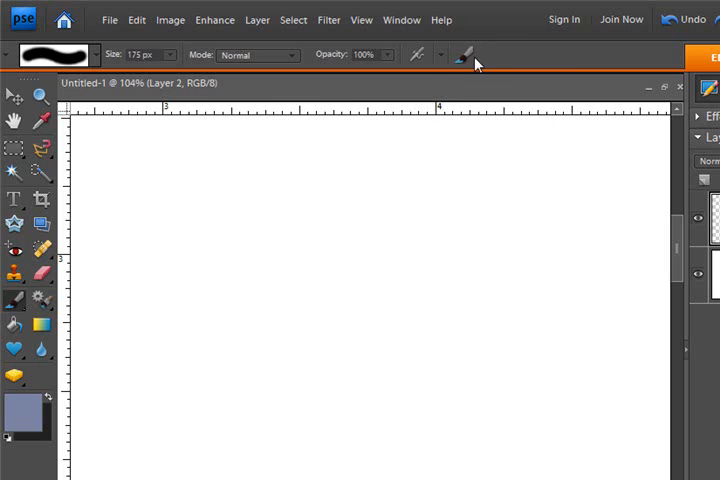
# Step: Drag the Hardness slider down to 0% and confirm the fully soft edge
pyautogui.click(472, 56)
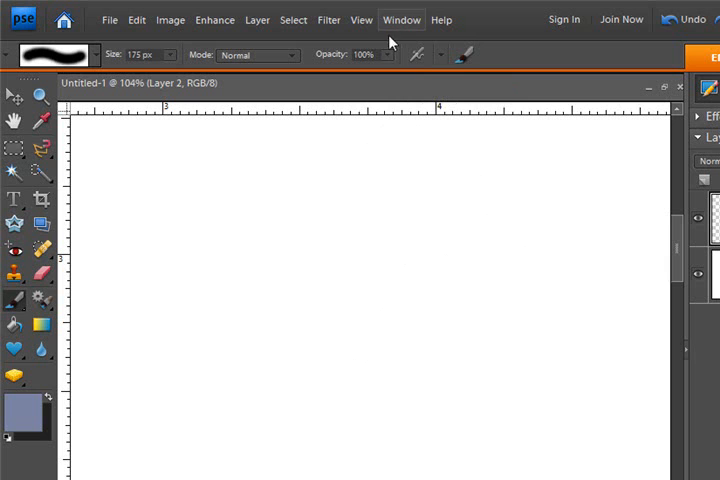
pyautogui.click(444, 56)
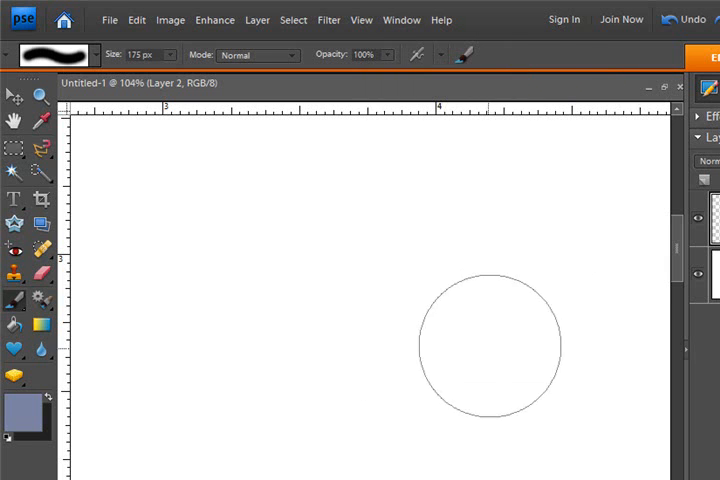
pyautogui.moveTo(490, 344); pyautogui.dragTo(400, 344)
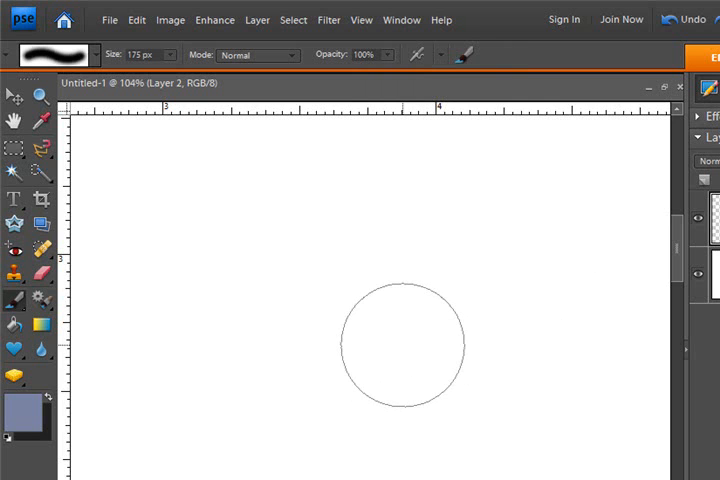
pyautogui.click(472, 52)
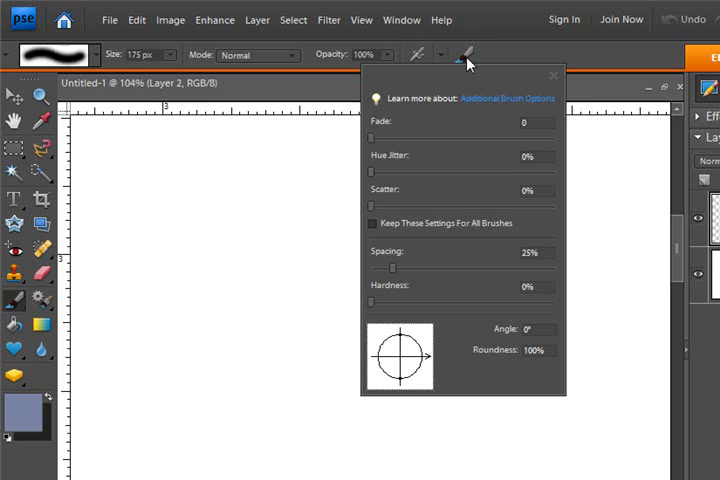
pyautogui.moveTo(488, 298)
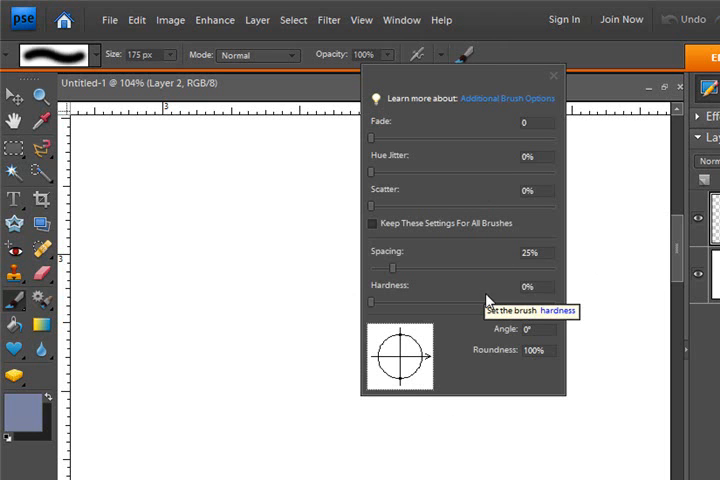
pyautogui.moveTo(296, 330)
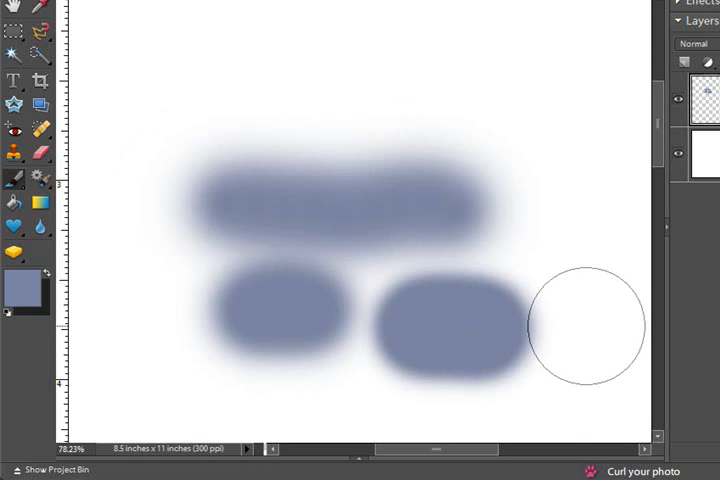
# Step: Paint a blue-gray stroke at right and a hard-edged horizontal stroke above the others
pyautogui.click(588, 330)
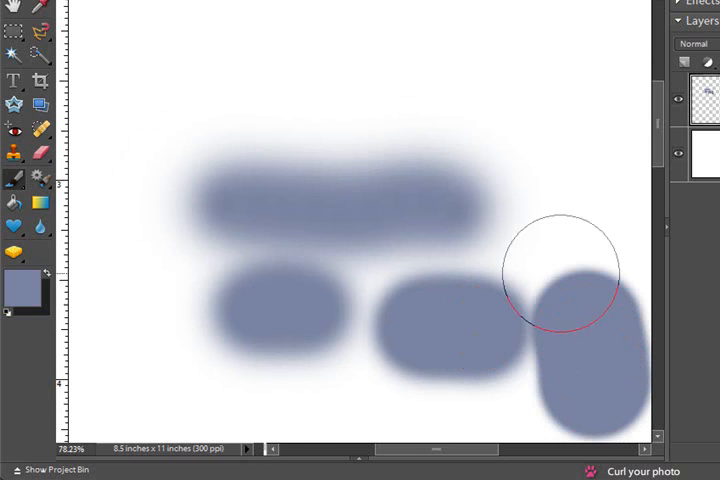
pyautogui.moveTo(284, 308)
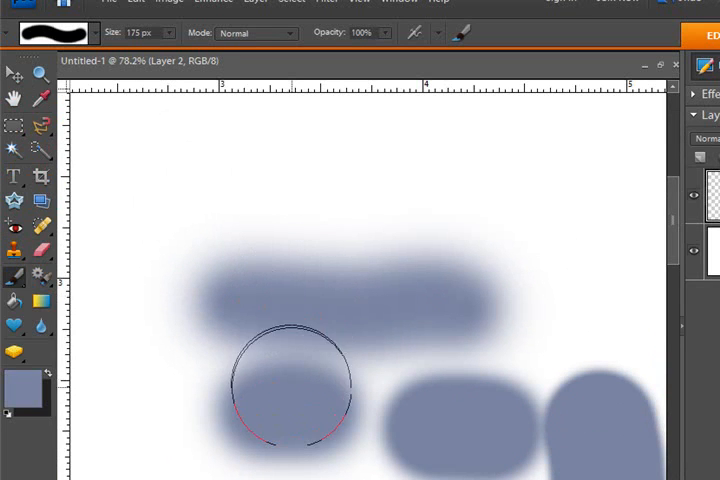
pyautogui.moveTo(462, 442)
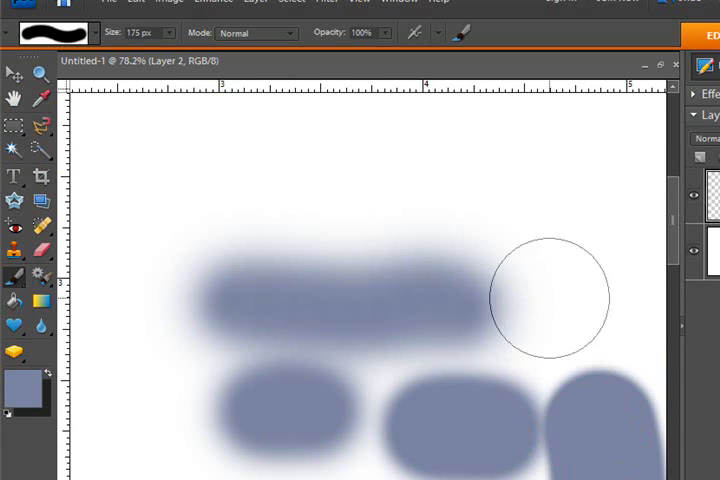
pyautogui.moveTo(278, 208)
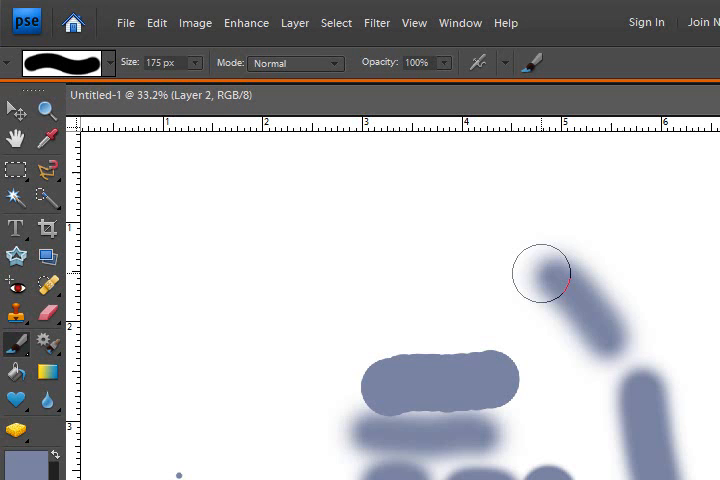
pyautogui.moveTo(540, 270); pyautogui.dragTo(384, 268)
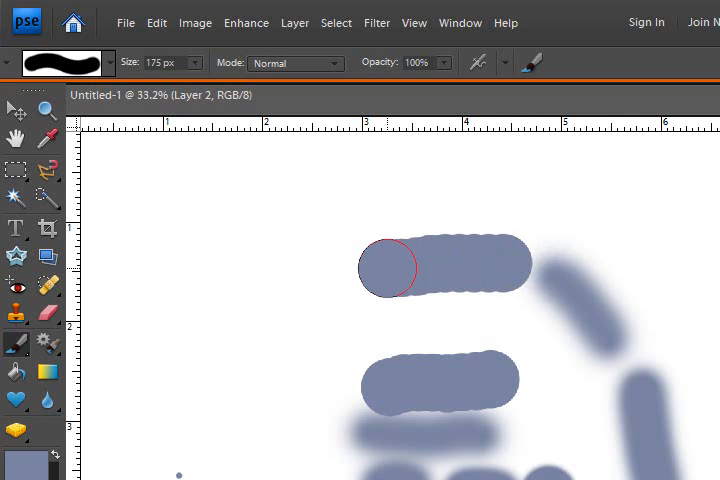